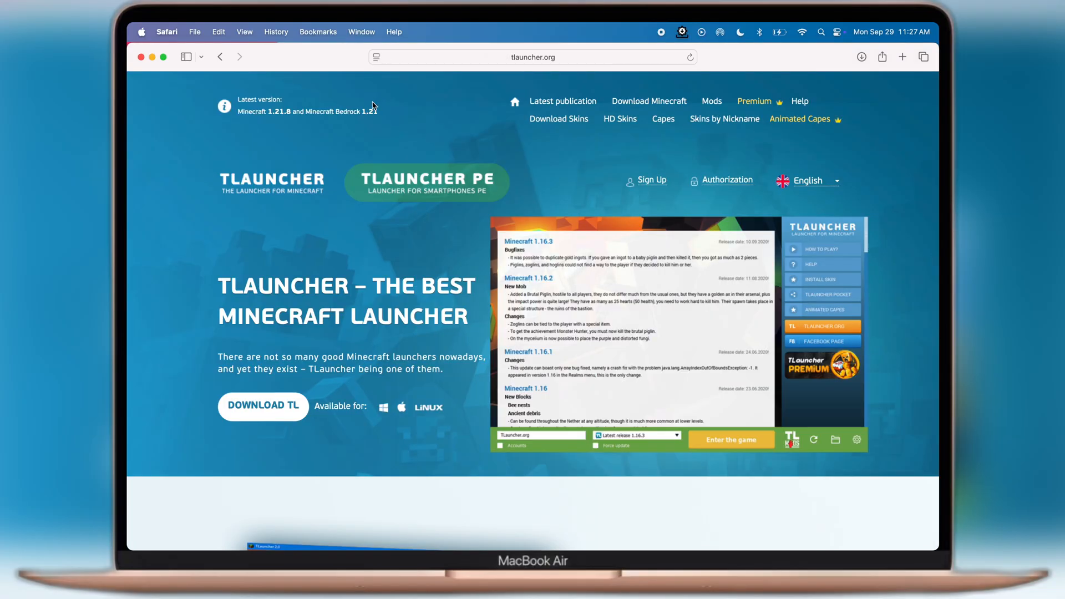
mouse_move(722, 231)
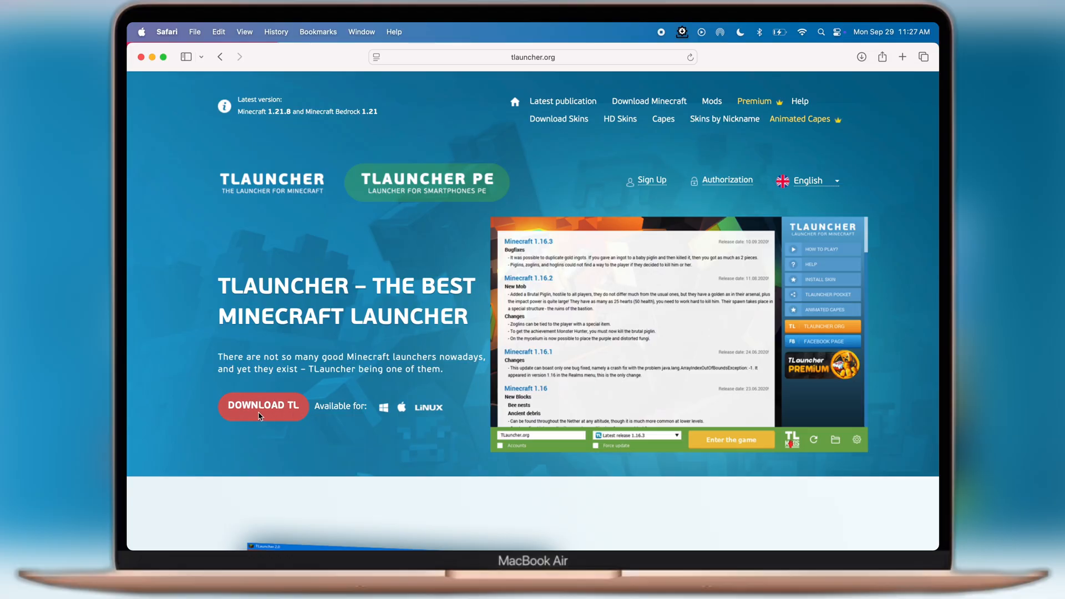
Step: Download TLauncher for MacOS from the tlauncher.org download options
left_click(262, 406)
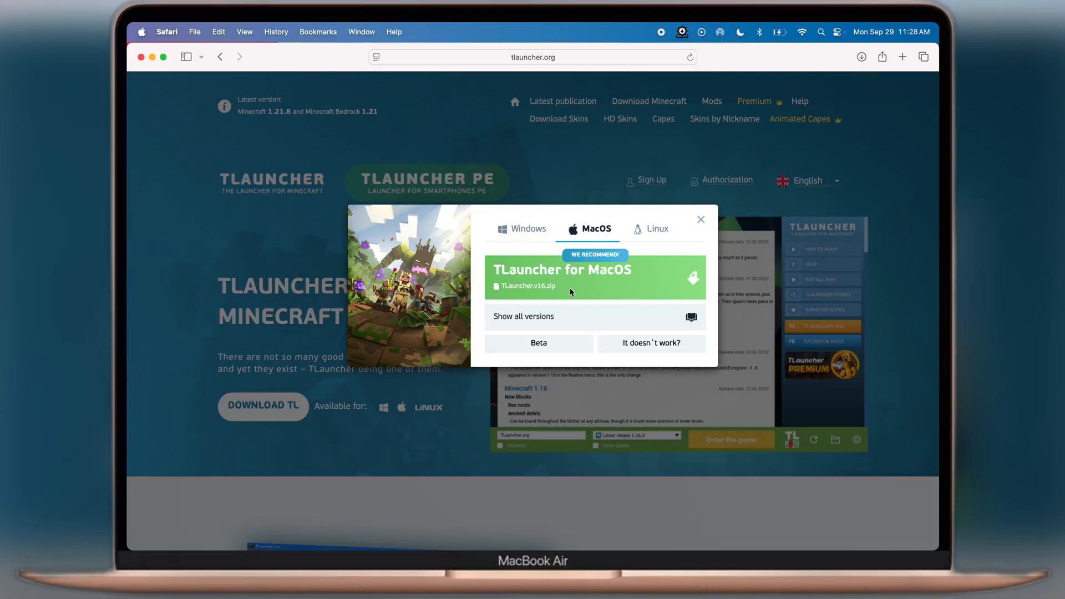
left_click(861, 56)
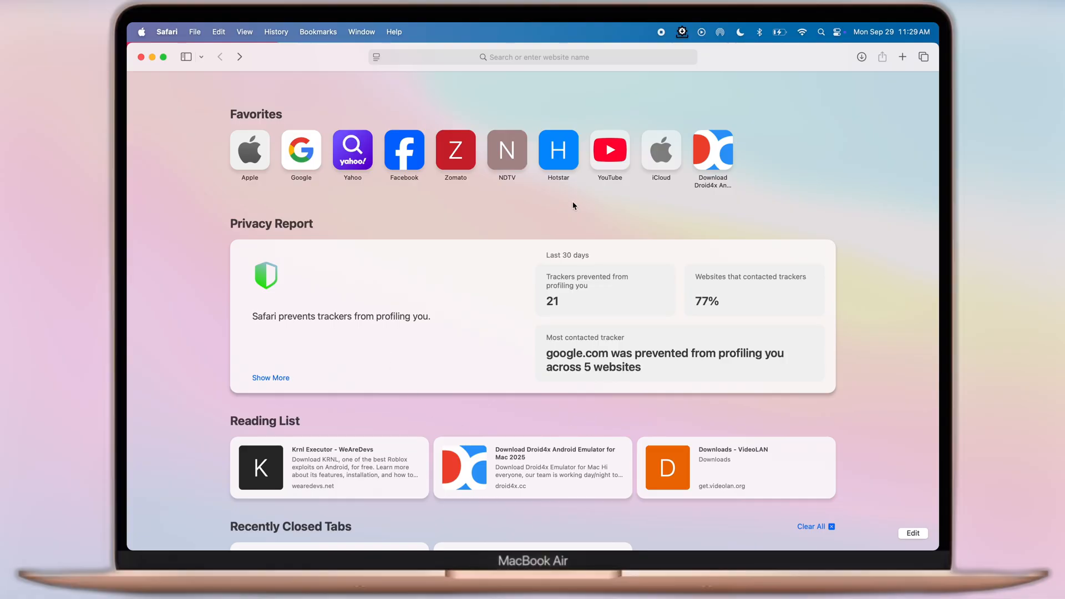
Step: Search 'java for macos' and reach the java.com Download Java page
type("java for ma")
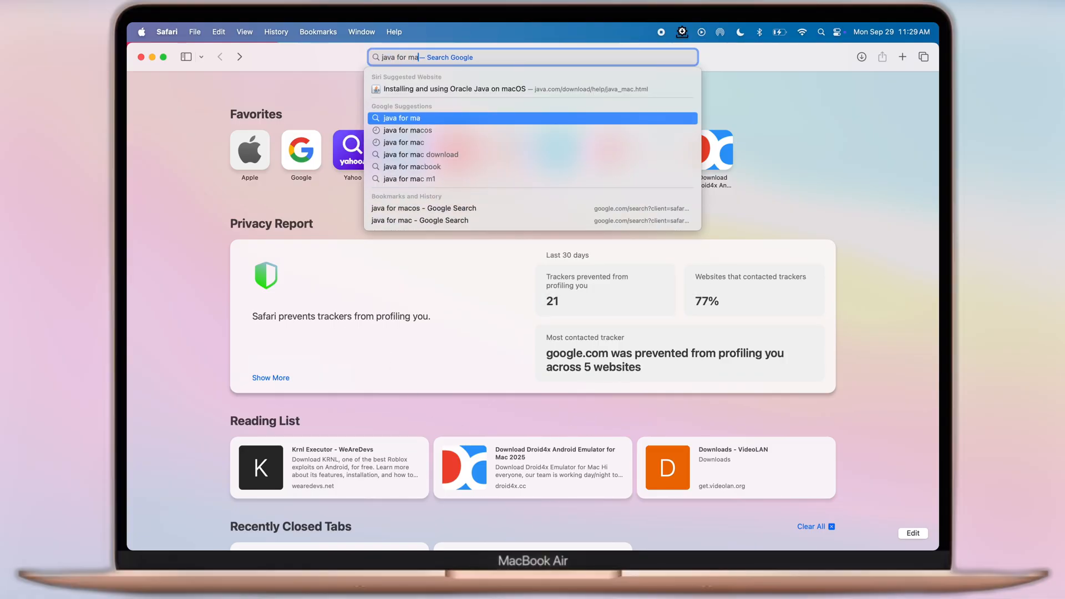
left_click(404, 130)
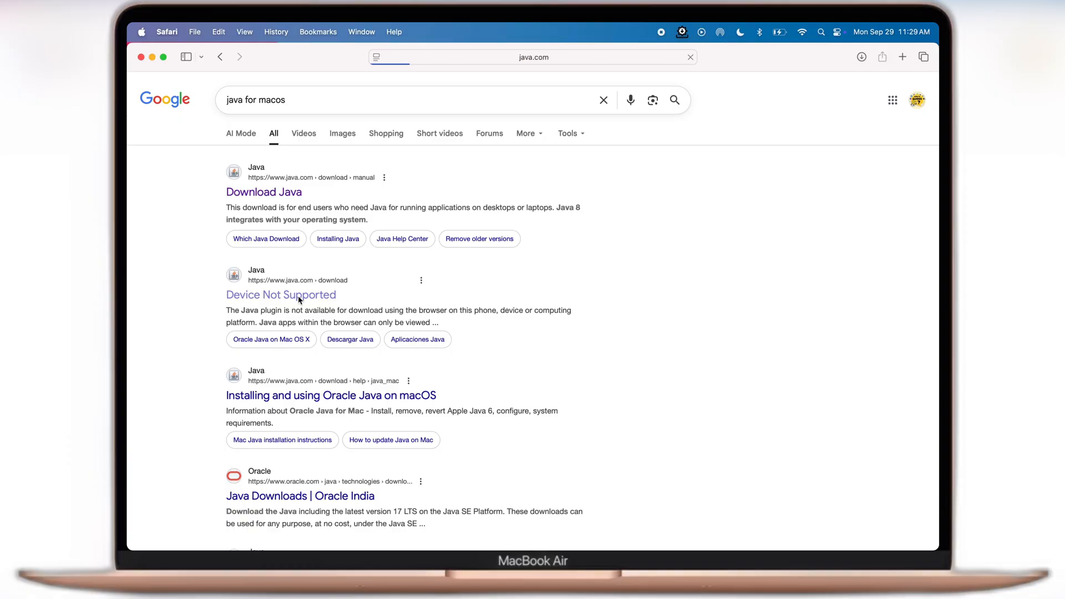
left_click(264, 192)
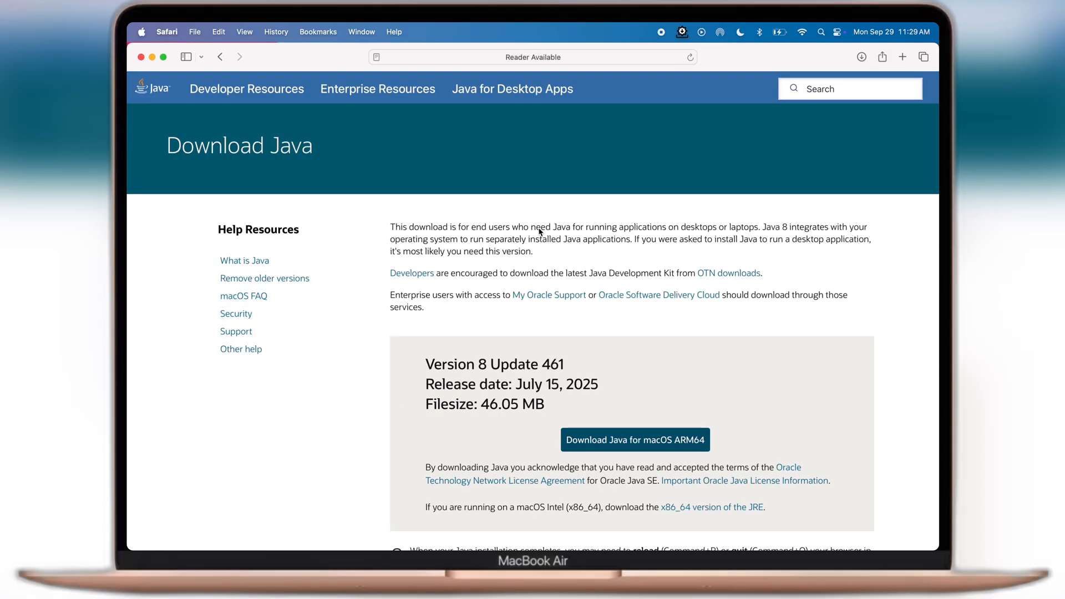
Step: Download Java 8 Update 461 for macOS ARM64 and show the downloads in Finder
scroll("down", 3)
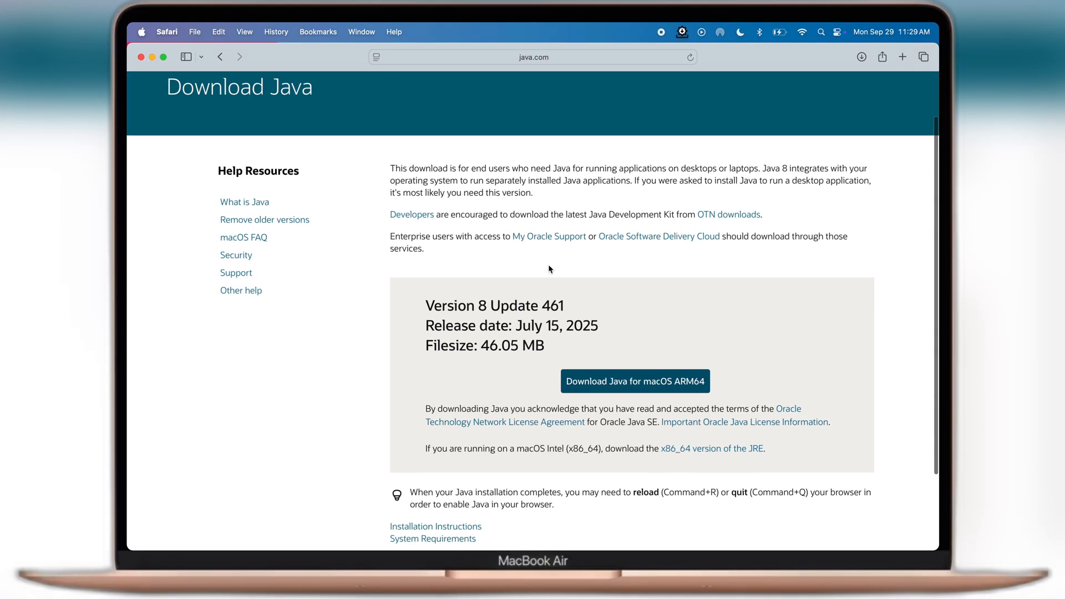
left_click(635, 381)
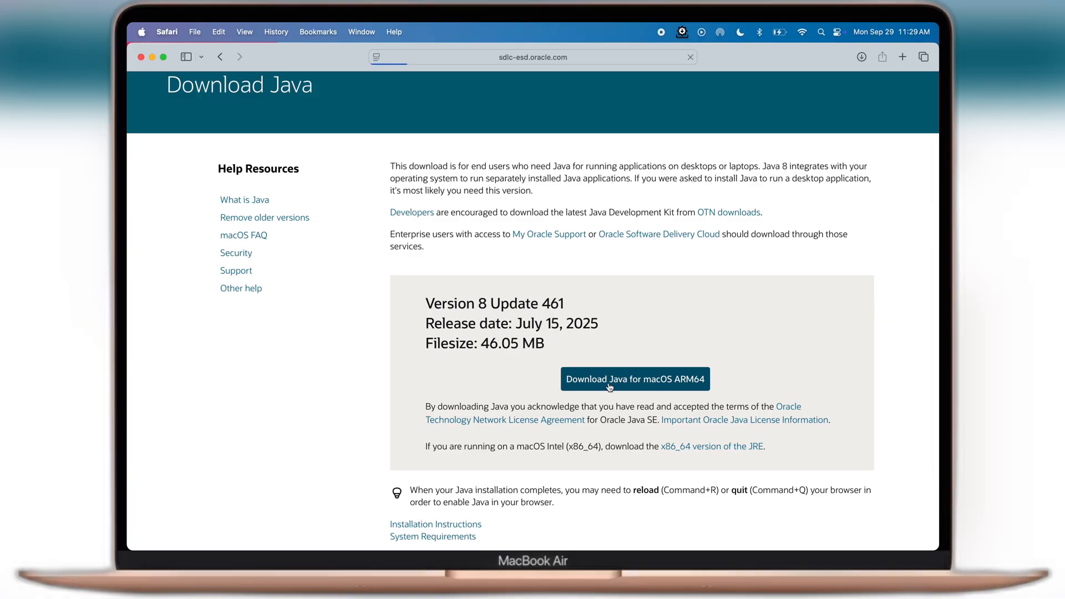
left_click(635, 379)
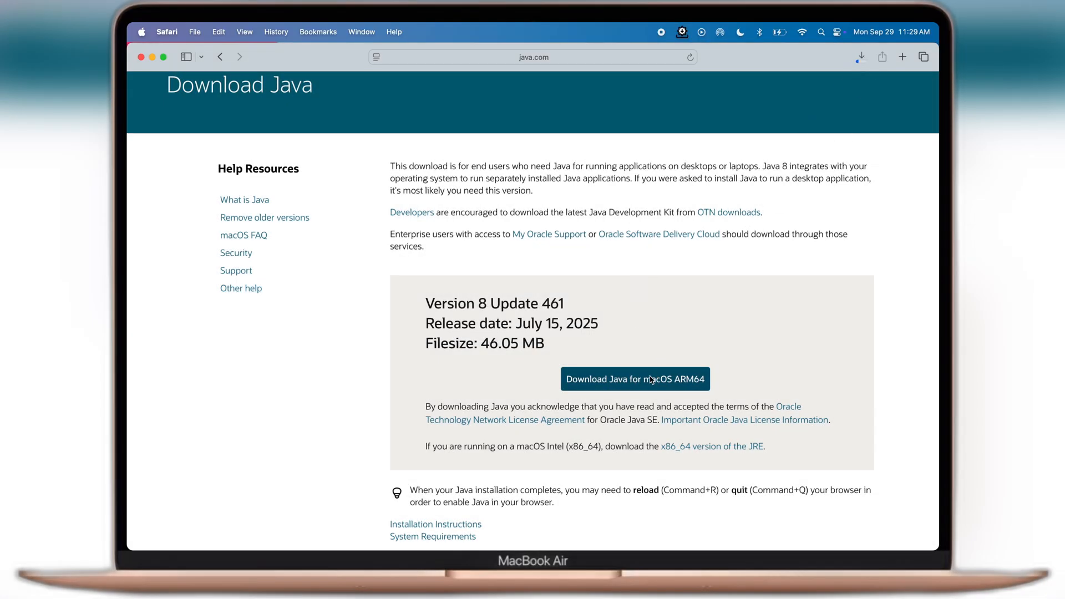
left_click(861, 57)
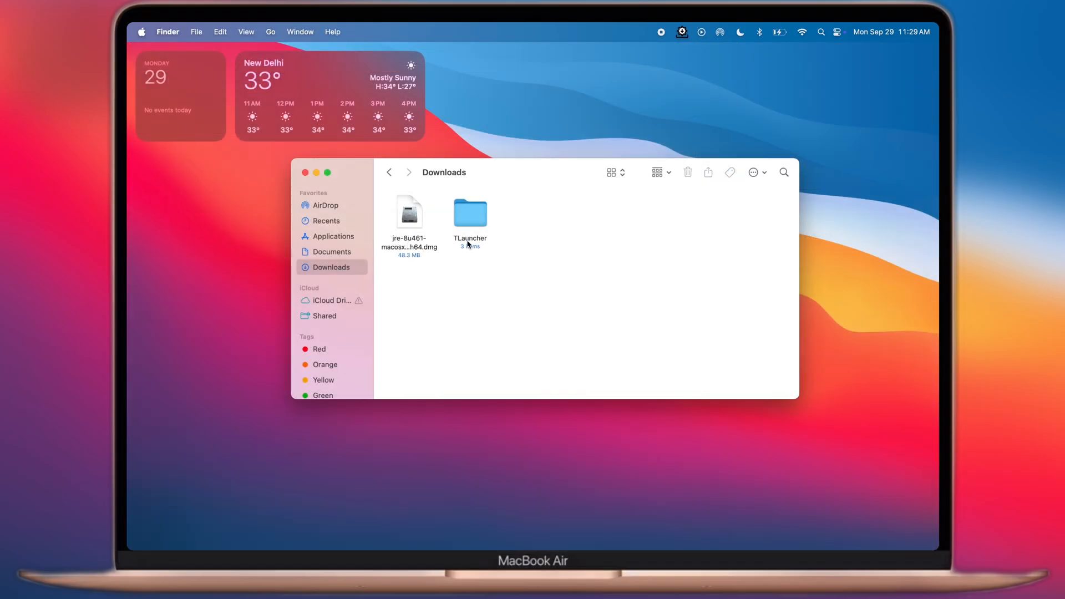
Step: Install Java 8 Update 461 from its disk image, confirming the internet-app warning, and close the installer
double_click(409, 211)
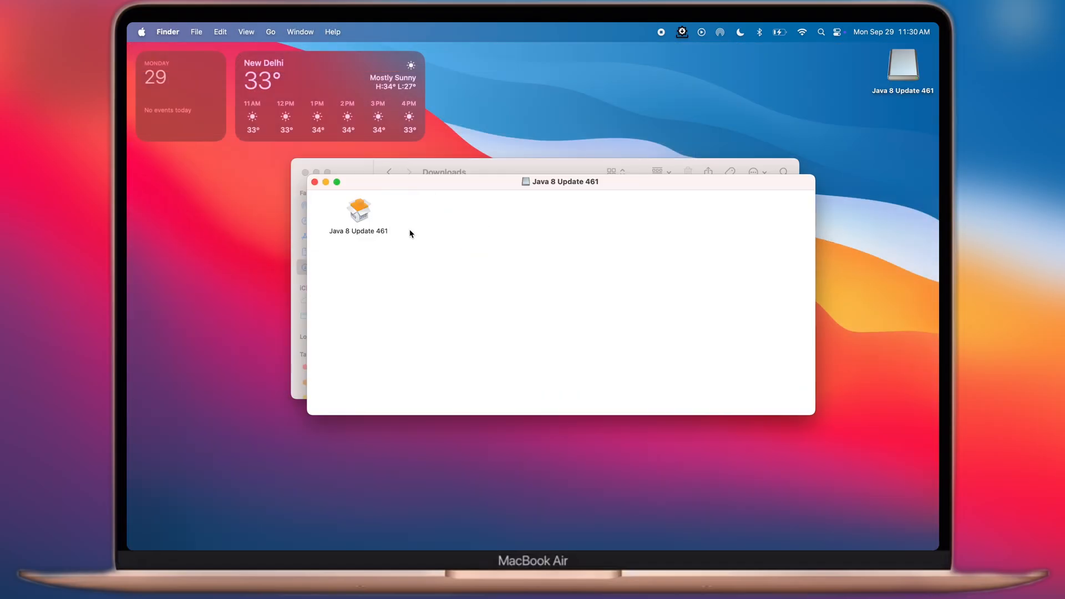
double_click(359, 209)
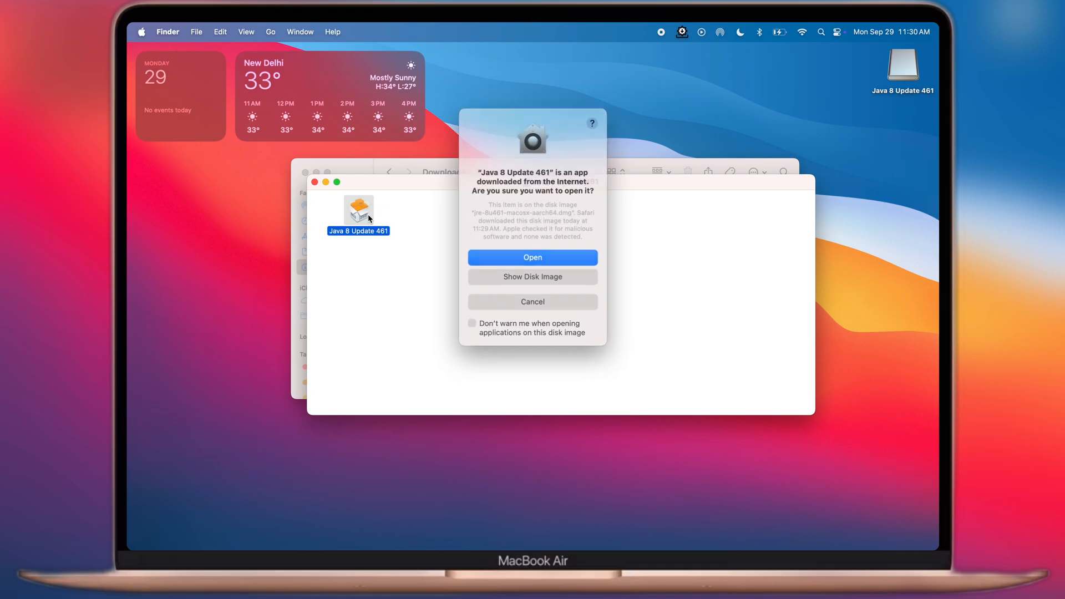
left_click(532, 256)
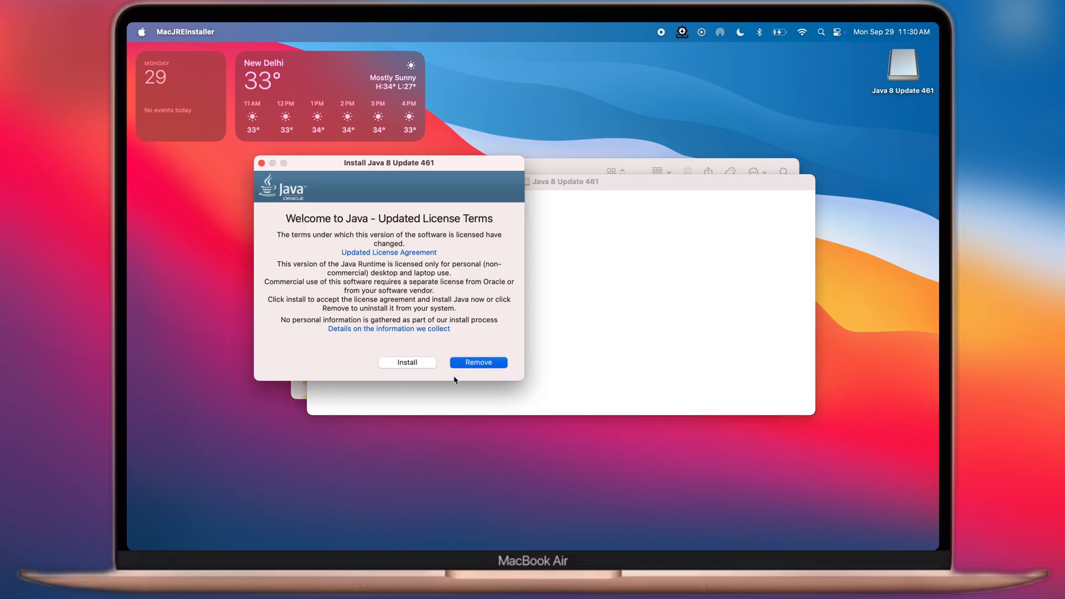
left_click(408, 362)
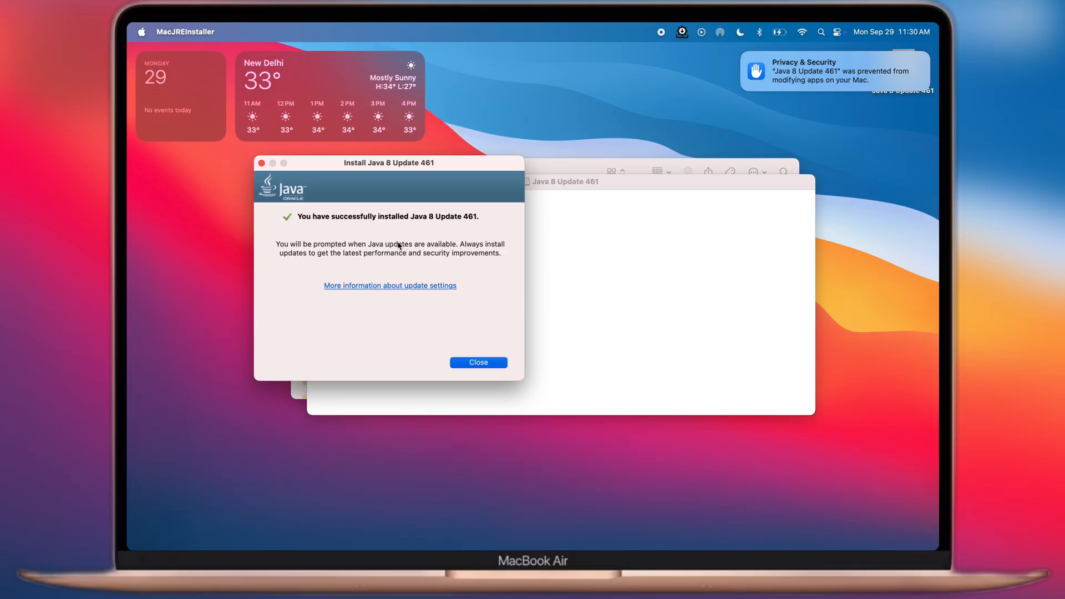
left_click(477, 362)
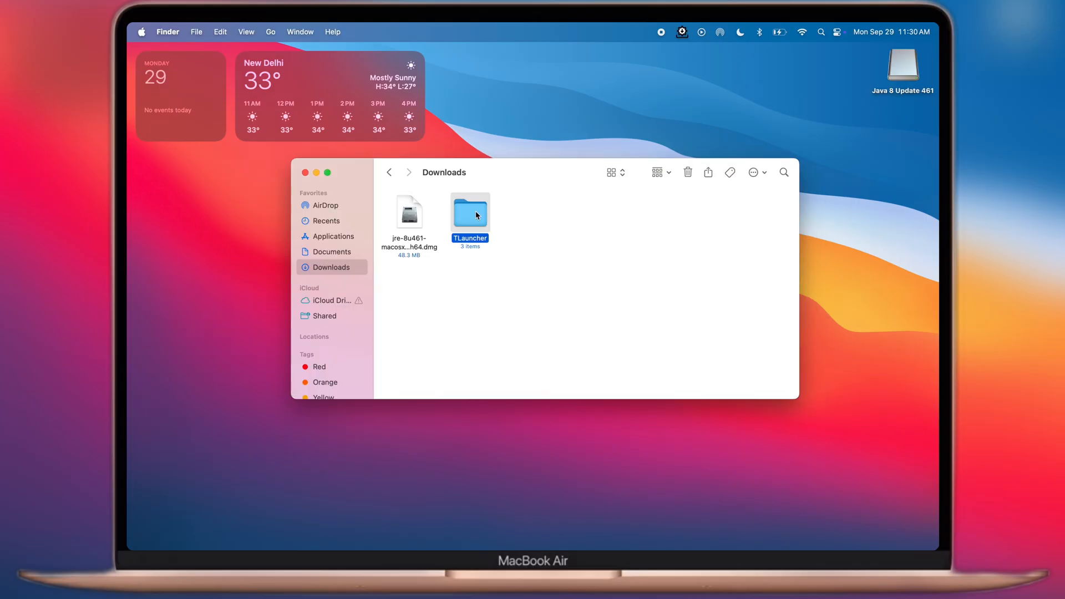
Step: Launch TLauncher.jar from Applications and dismiss the 'Not Opened' unverified-app alert
double_click(471, 213)
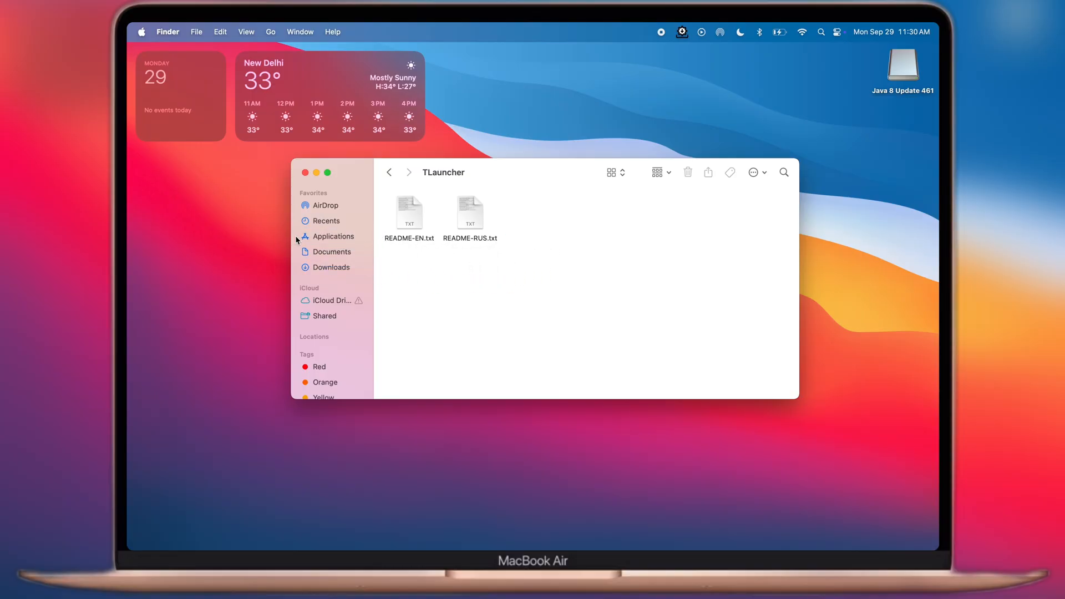
left_click(332, 237)
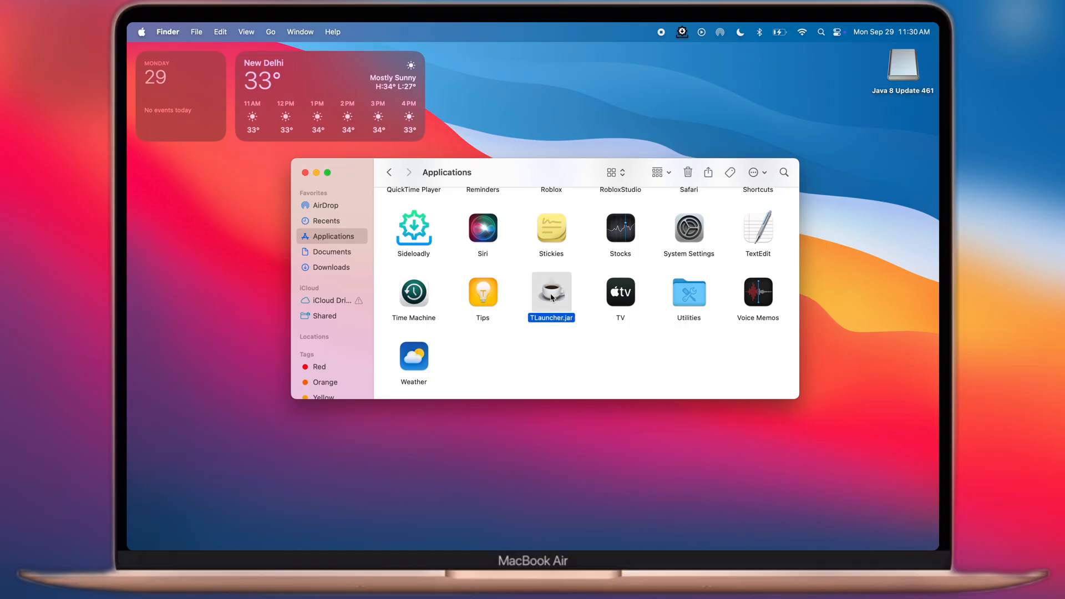
double_click(551, 292)
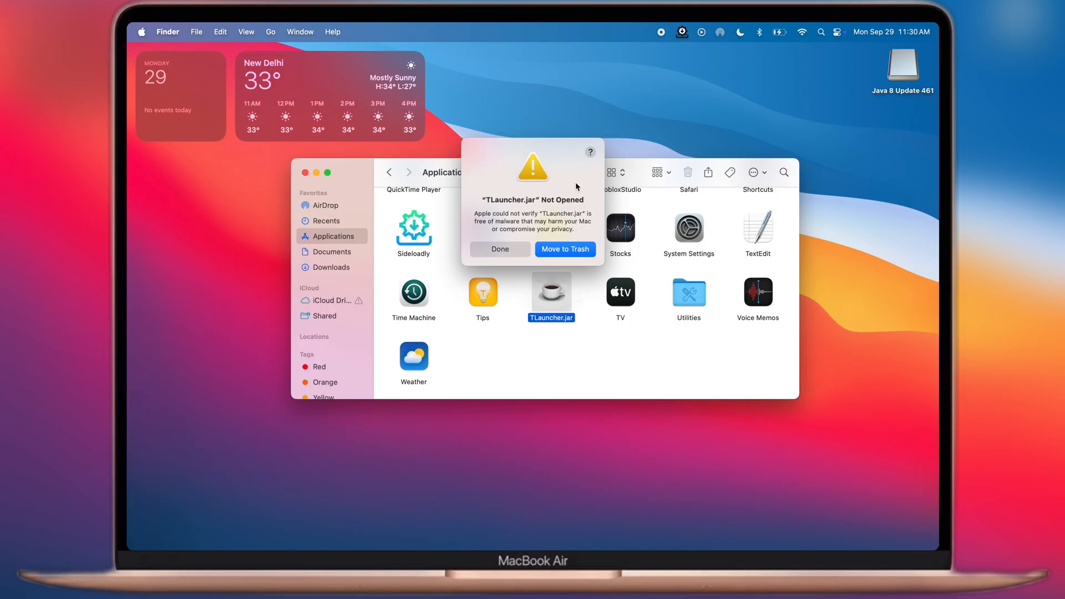
left_click(499, 248)
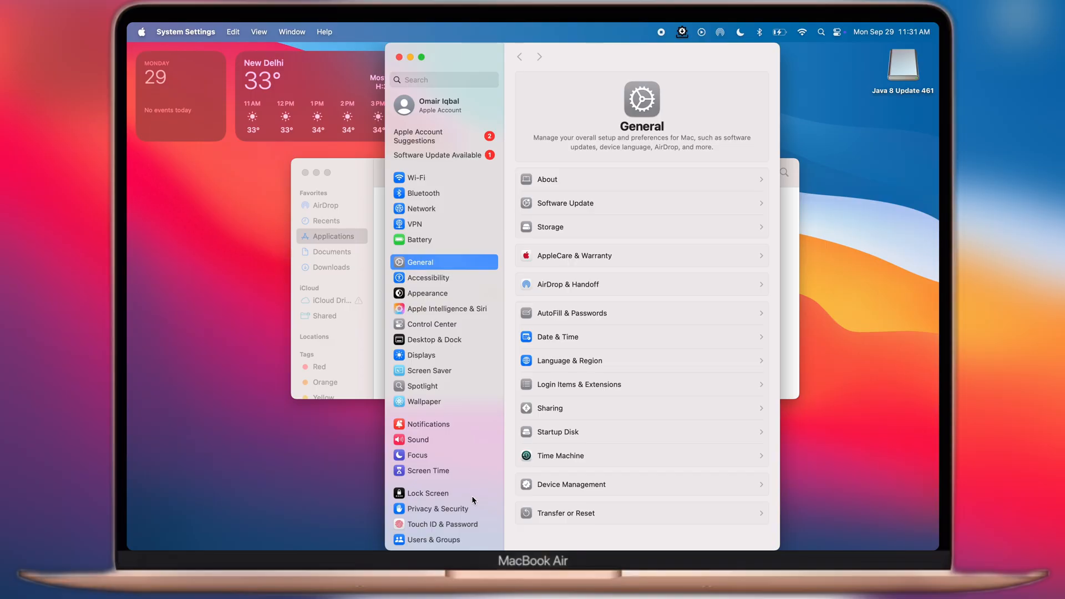
Step: In Privacy & Security, choose Open Anyway for TLauncher.jar and confirm it
left_click(435, 508)
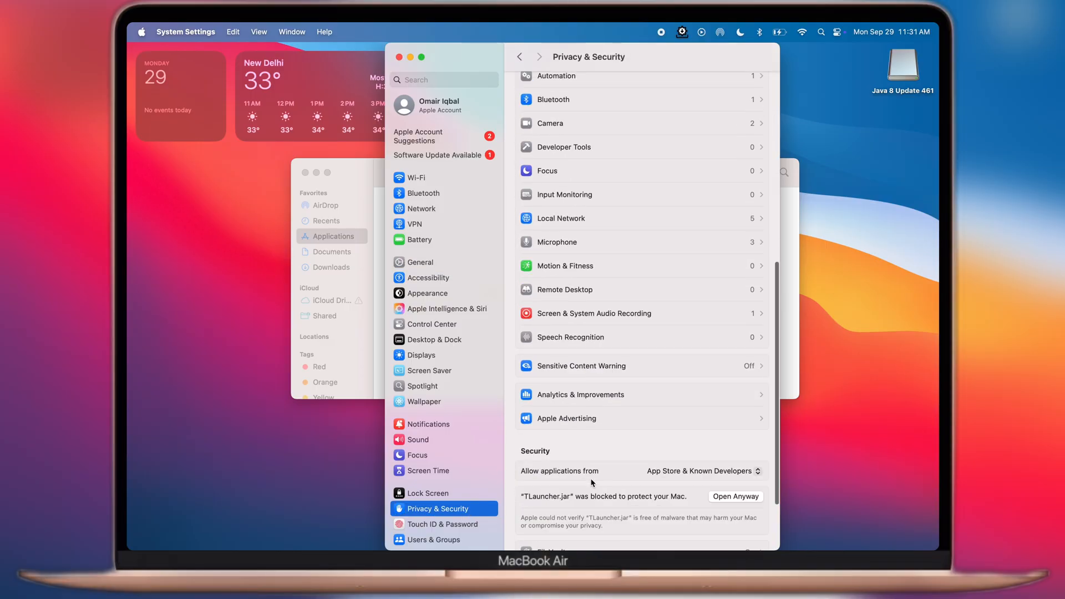
scroll("down", 3)
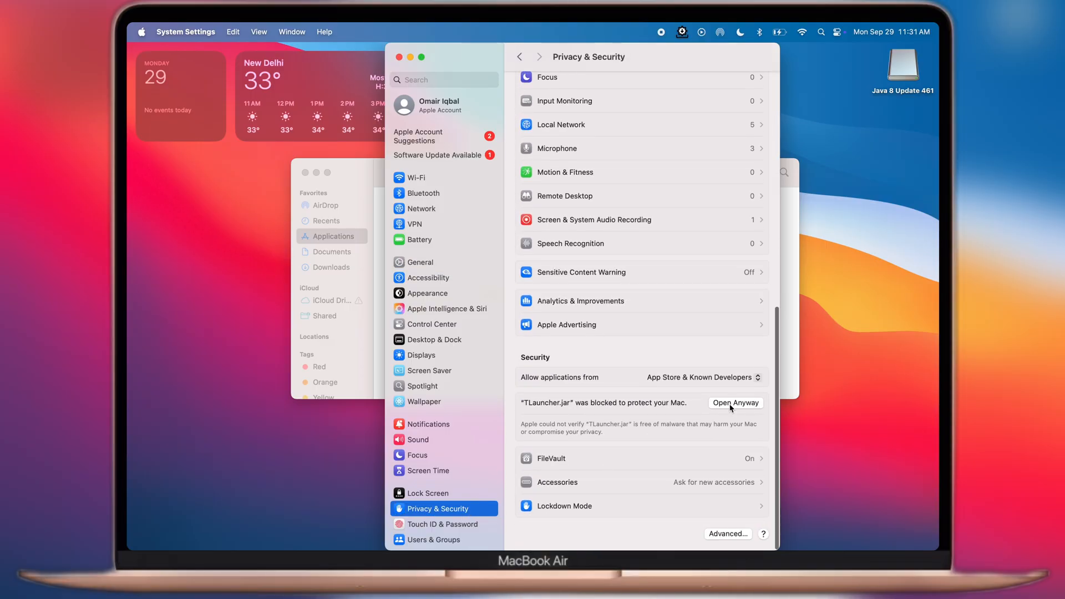
left_click(735, 403)
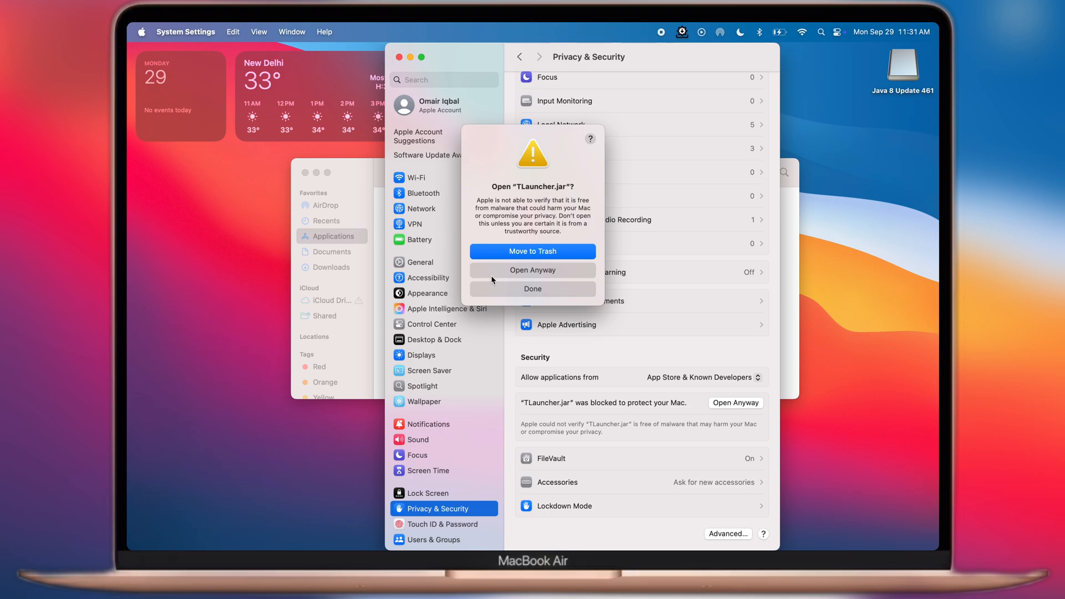
left_click(532, 270)
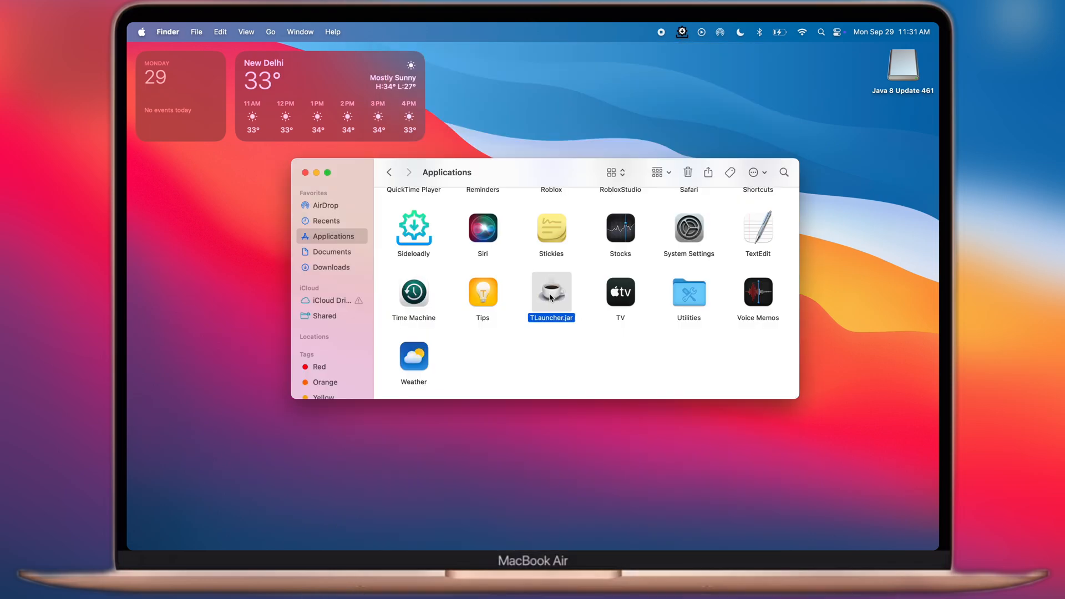
Step: Launch TLauncher.jar from Applications so the TLauncher 2.9339 window opens
double_click(552, 292)
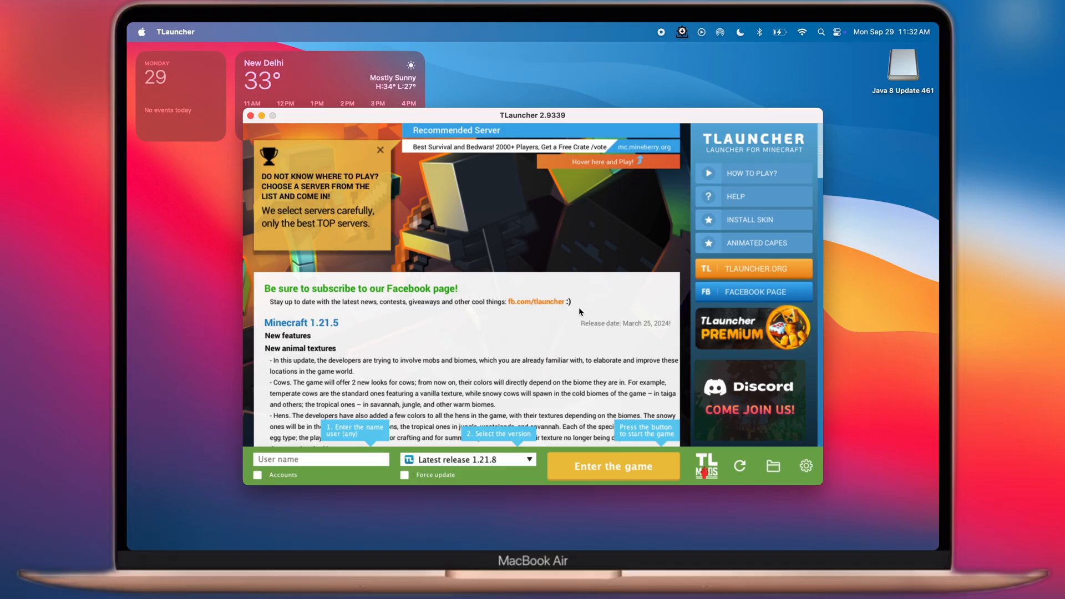
mouse_move(439, 248)
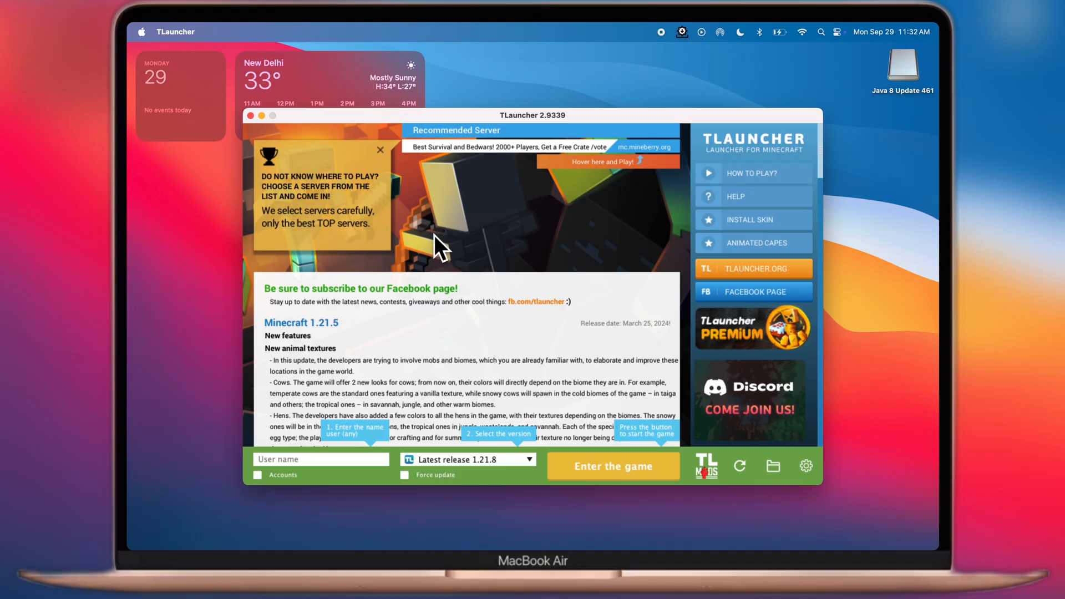
Step: Enter 'How to guides' as username, launch release 1.21.8, accept the update and the skin notice
left_click(321, 460)
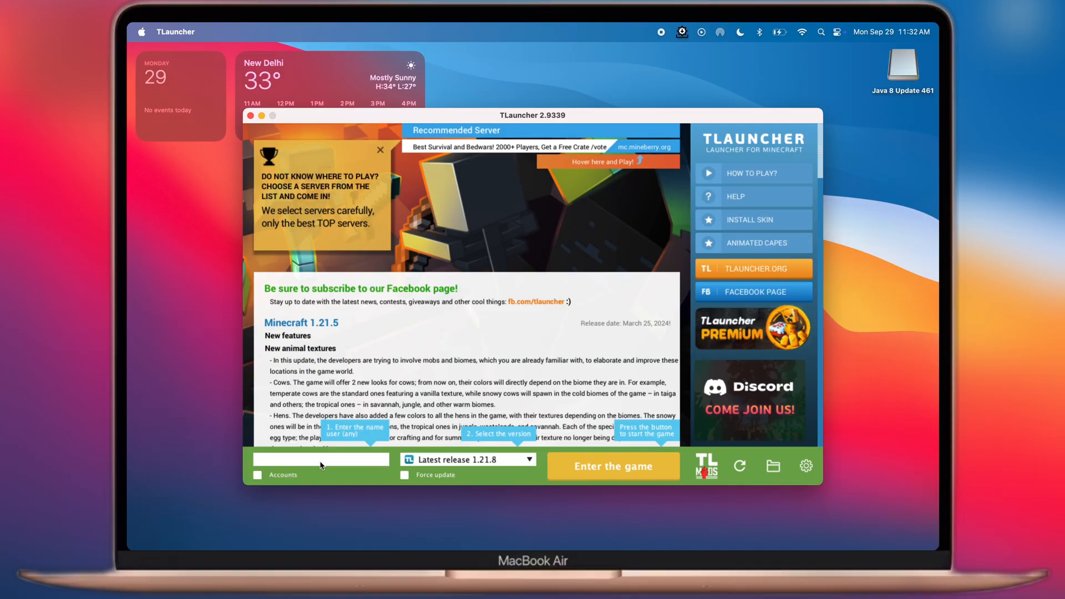
type("How to guides")
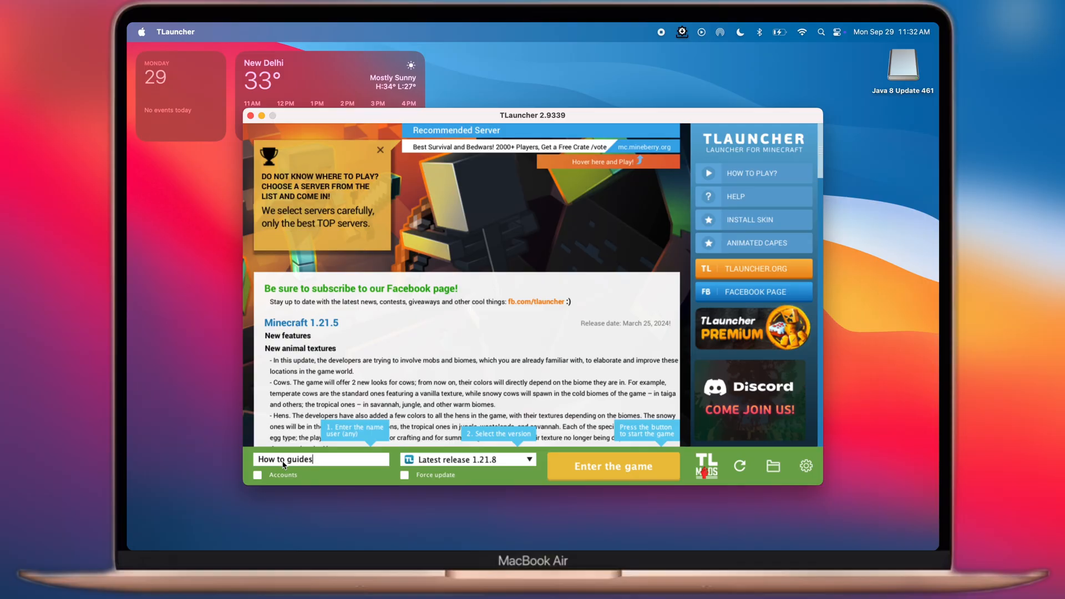
left_click(532, 459)
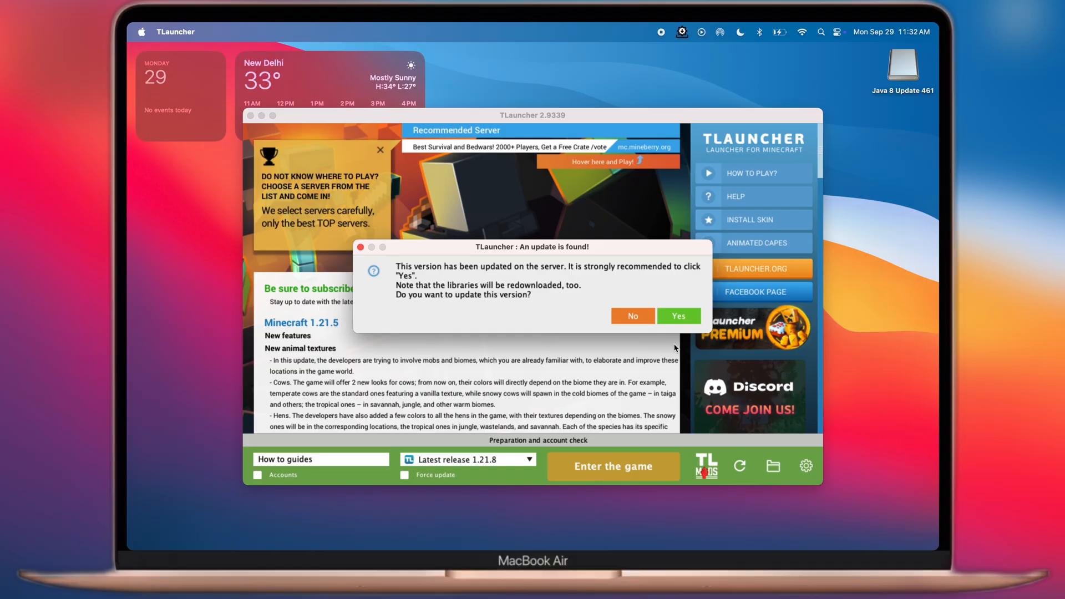
left_click(677, 316)
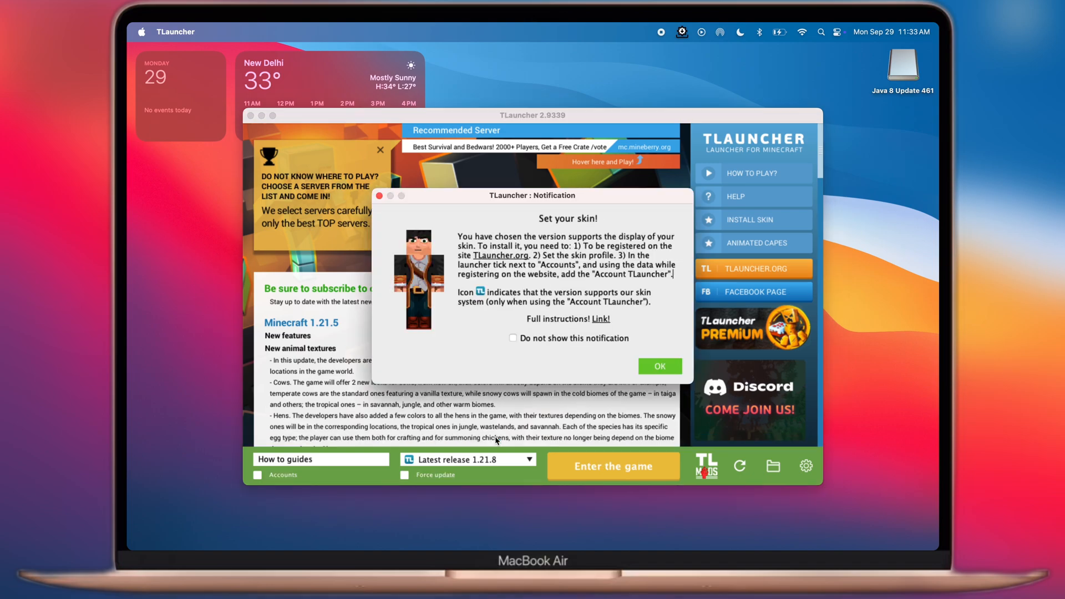
left_click(659, 365)
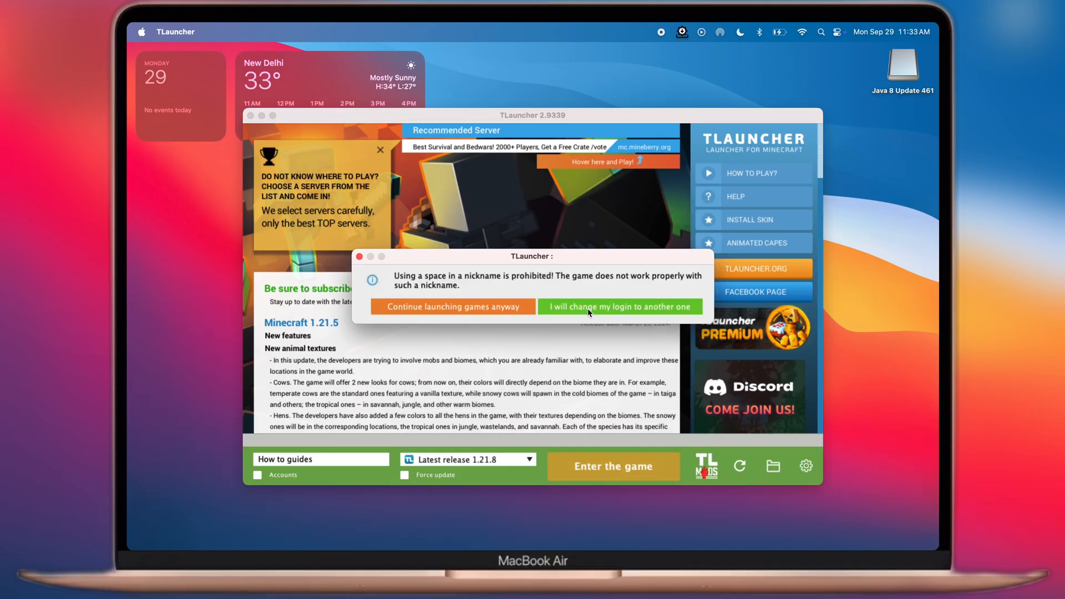
mouse_move(514, 311)
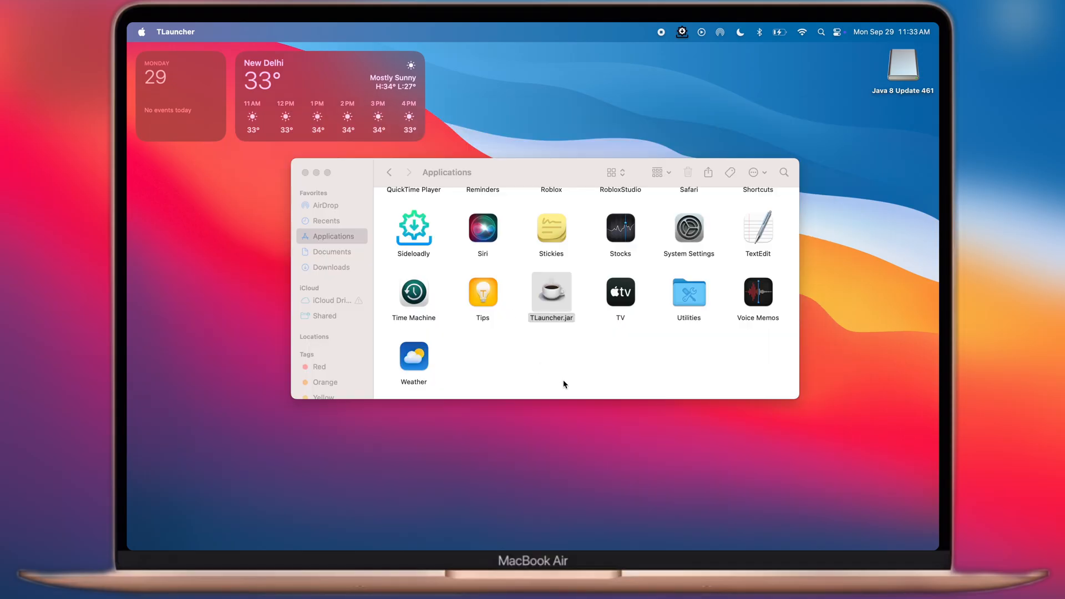
Step: Reach the Minecraft 1.21.8 Select World screen listing Demo World via Singleplayer
double_click(552, 293)
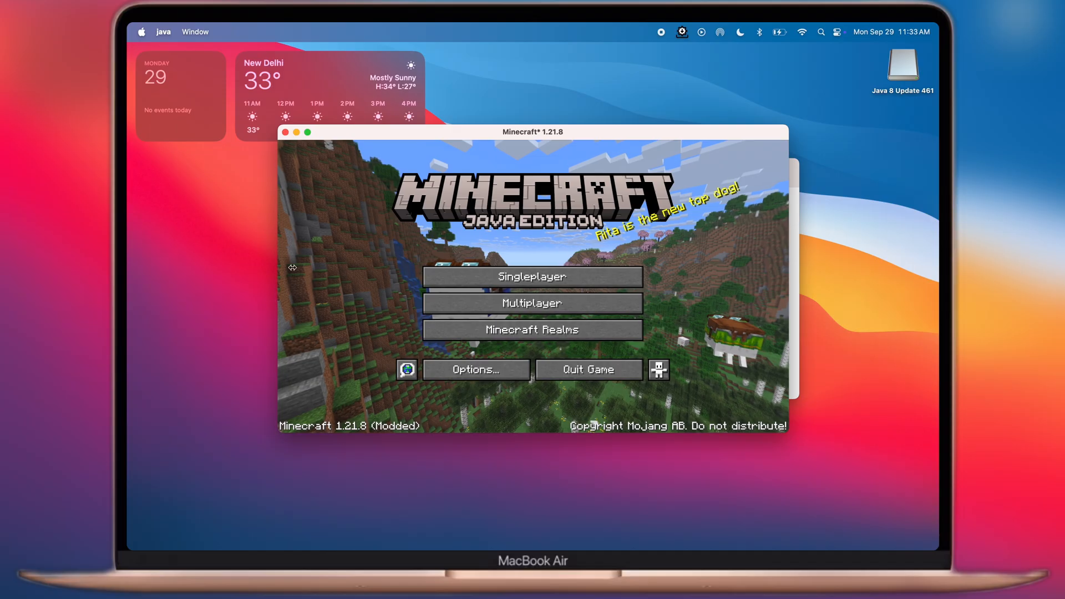
left_click(307, 132)
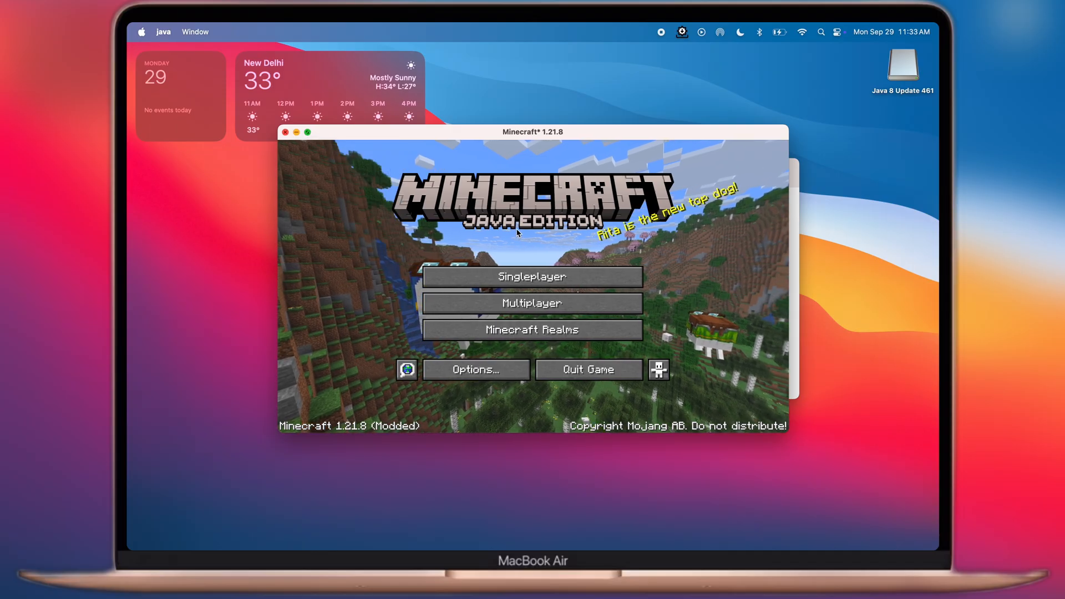
left_click(531, 276)
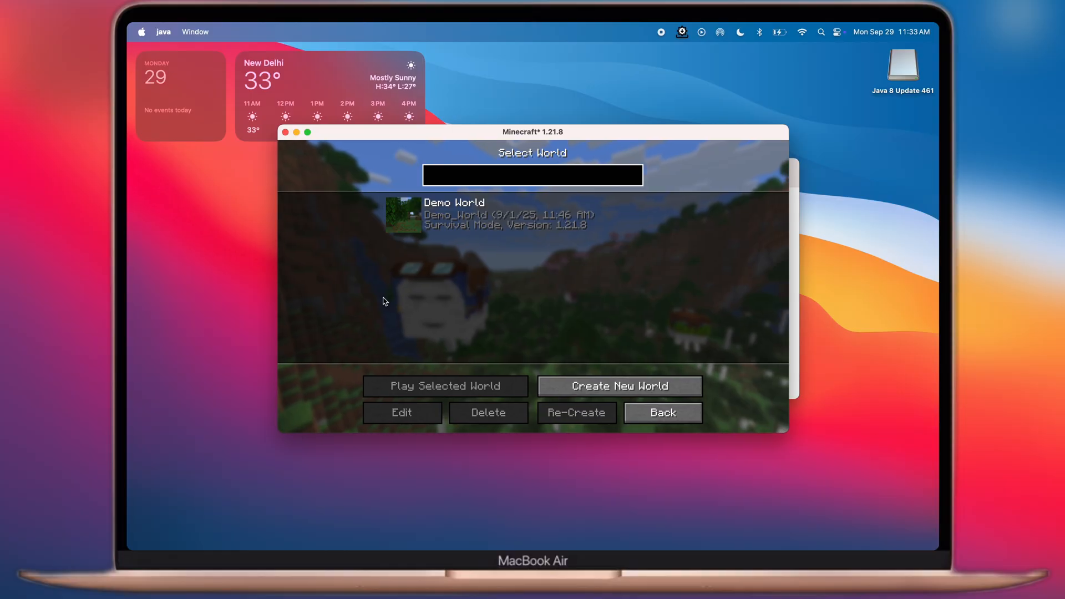
left_click(662, 412)
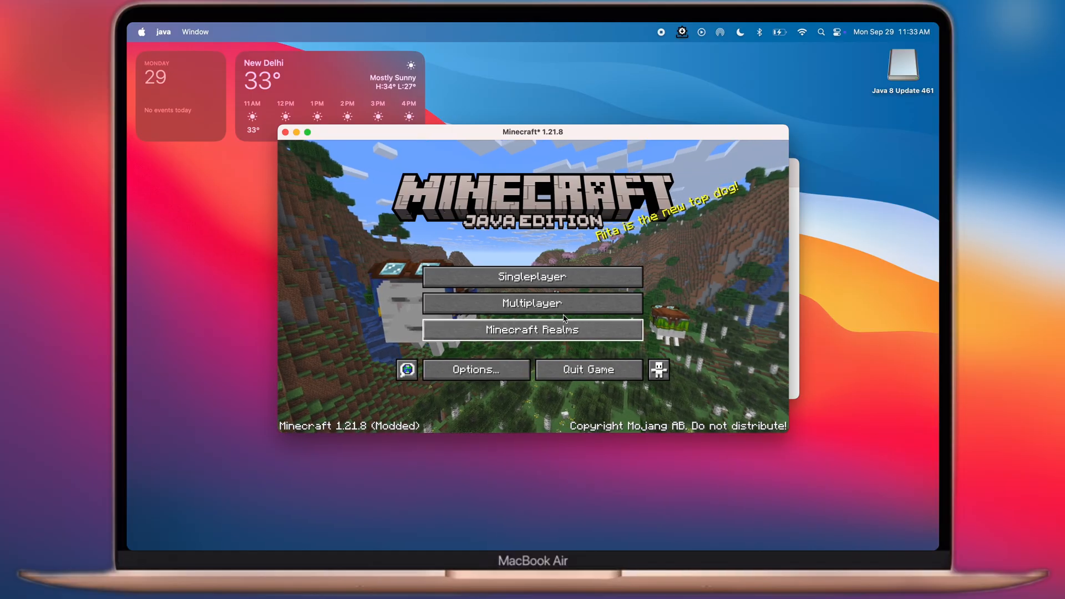
left_click(532, 276)
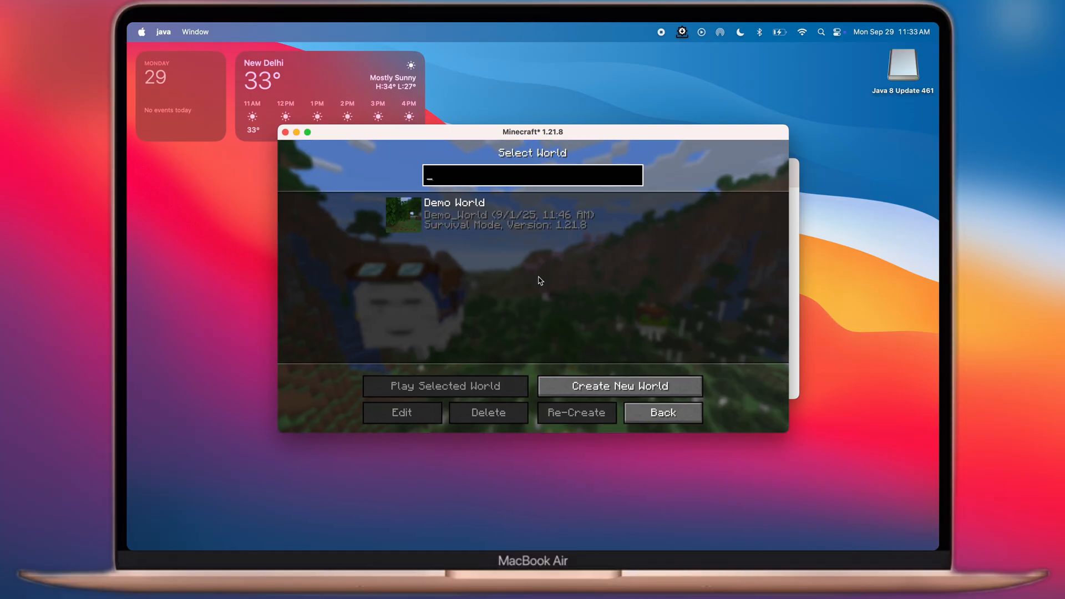